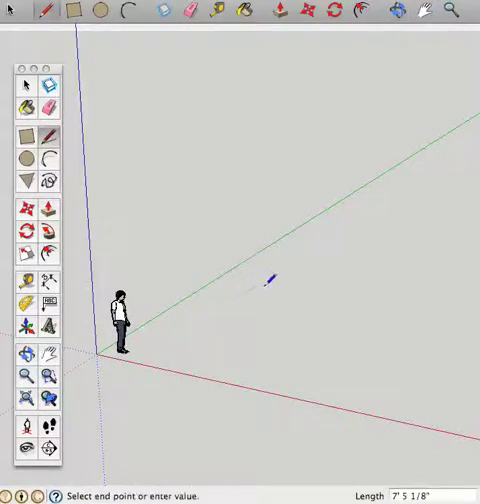
mouse_move(270, 290)
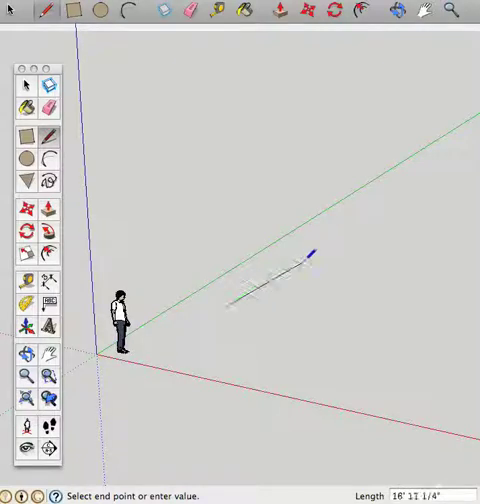
mouse_move(305, 249)
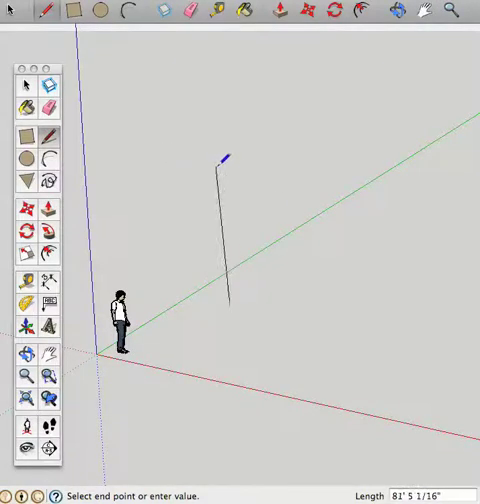
mouse_move(232, 165)
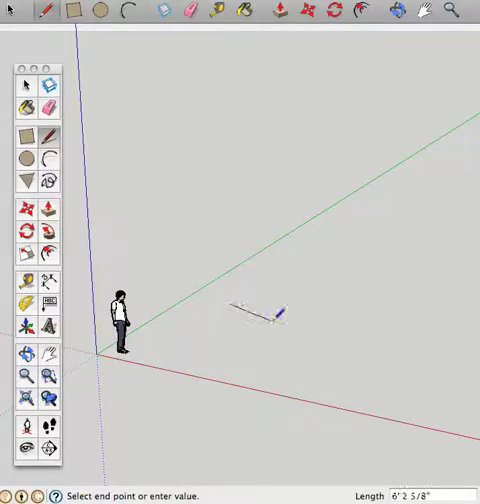
mouse_move(375, 213)
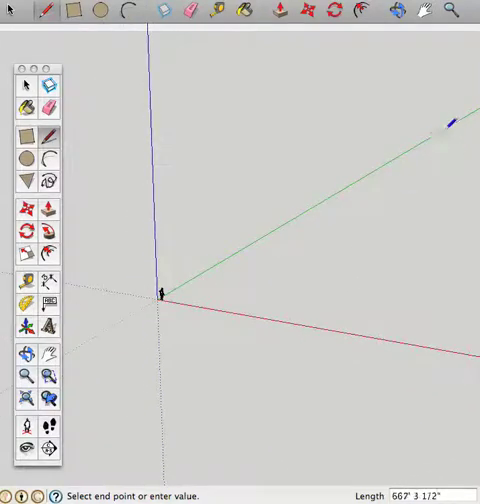
mouse_move(450, 125)
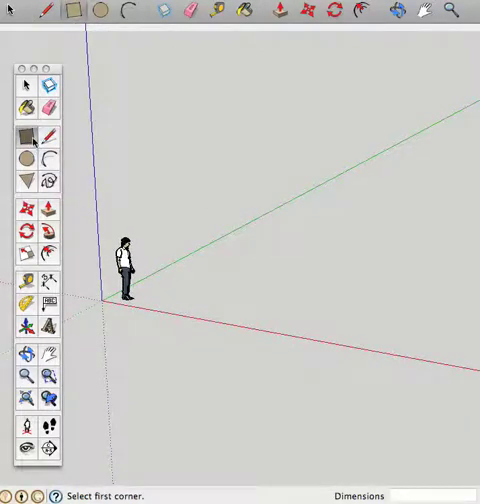
mouse_move(22, 133)
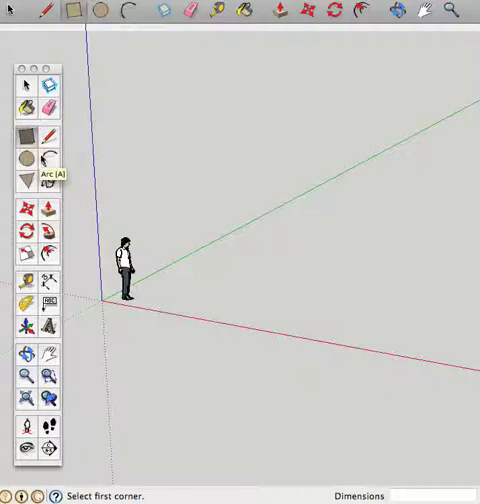
mouse_move(105, 300)
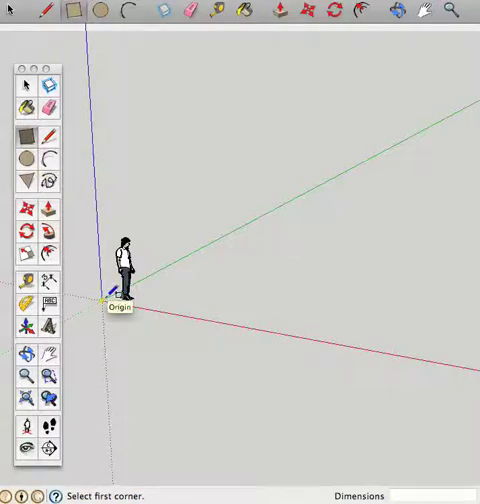
Draw a 24' × 24' rectangle from the origin on the ground plane.
click(112, 305)
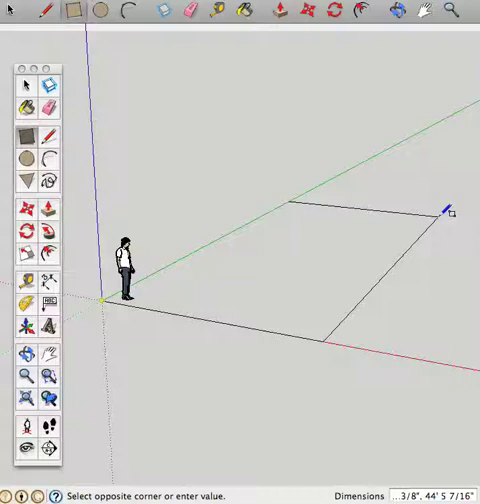
text(24',)
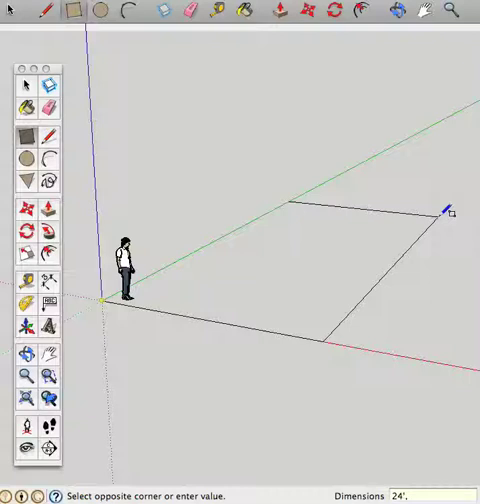
text(24')
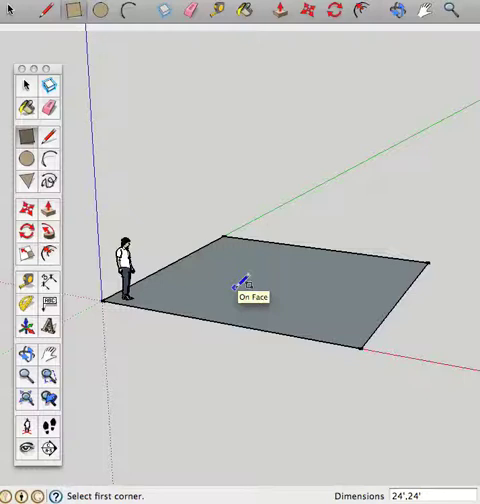
mouse_move(55, 217)
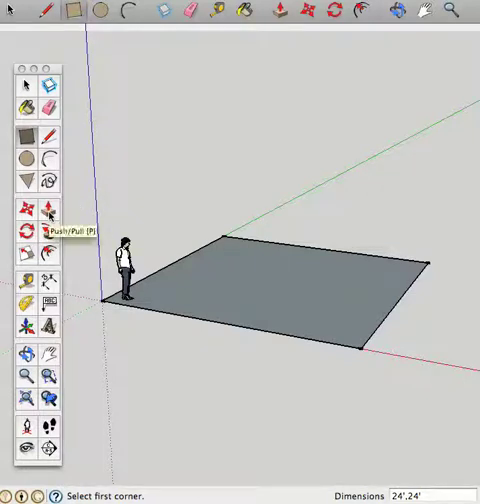
Push/pull the square floor face upward to a height of about 10 feet.
click(24, 210)
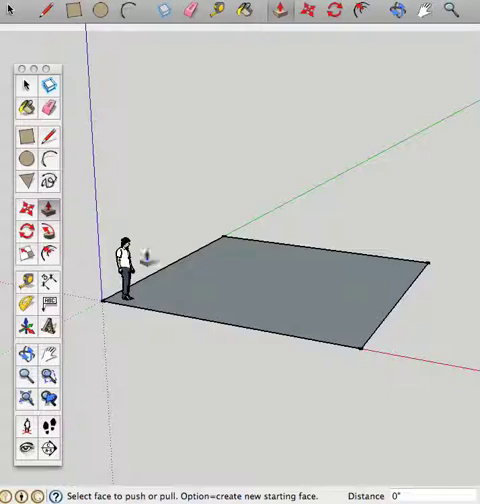
mouse_move(103, 297)
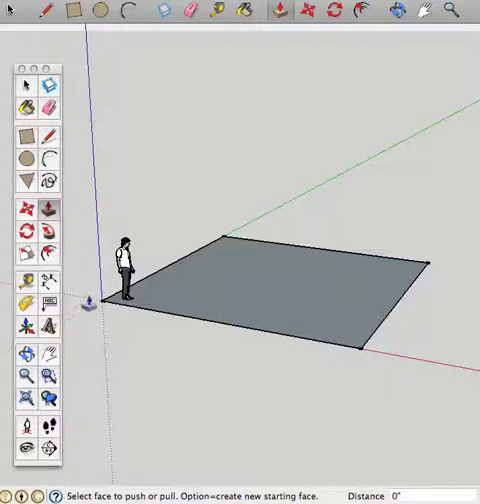
mouse_move(354, 214)
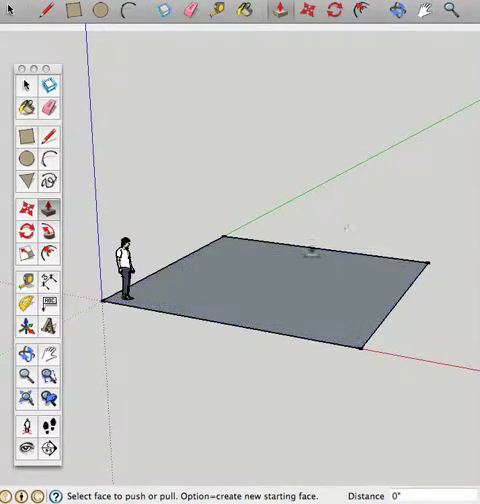
click(288, 273)
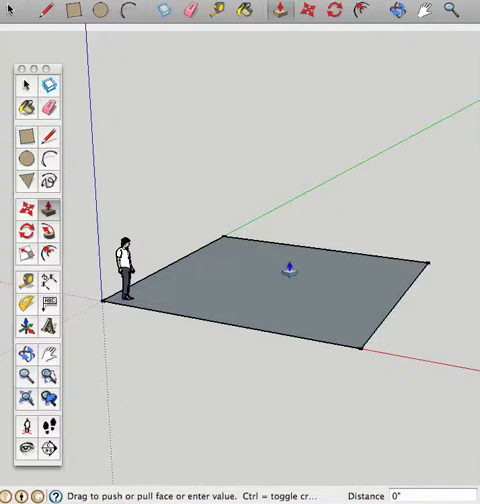
drag(280, 270, 280, 130)
text(10')
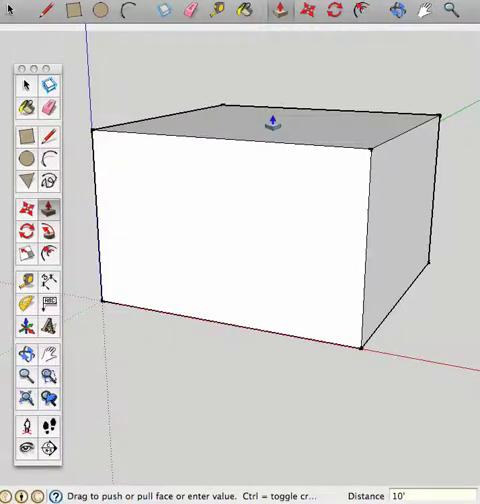
drag(268, 120, 268, 145)
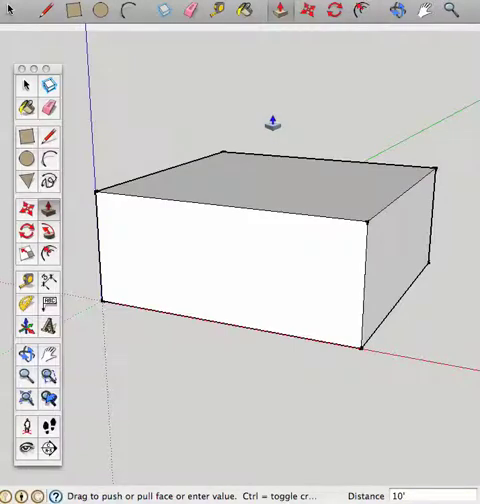
mouse_move(287, 152)
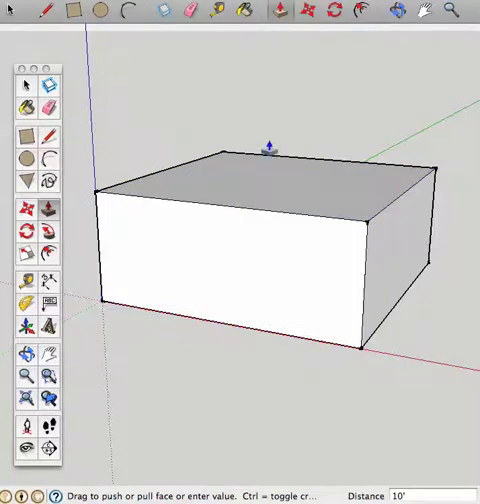
mouse_move(370, 110)
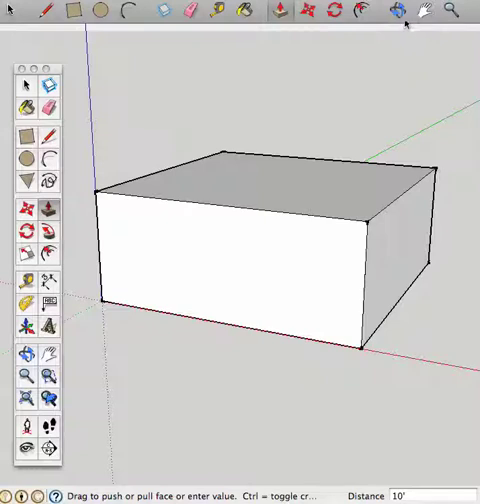
mouse_move(400, 15)
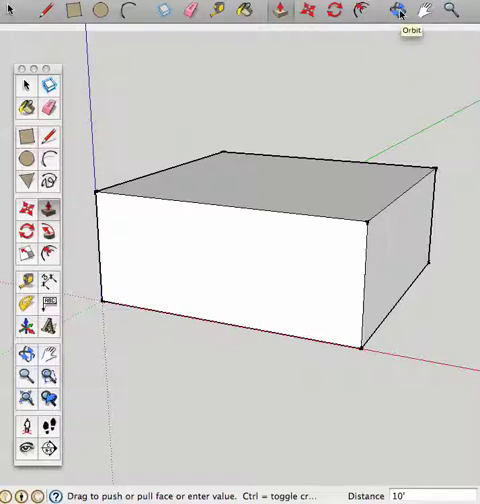
click(393, 10)
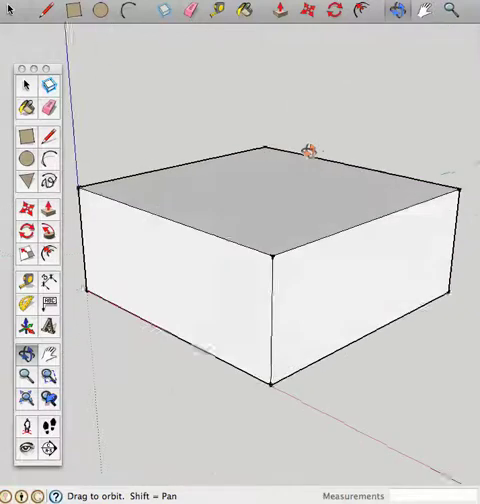
drag(310, 150, 275, 170)
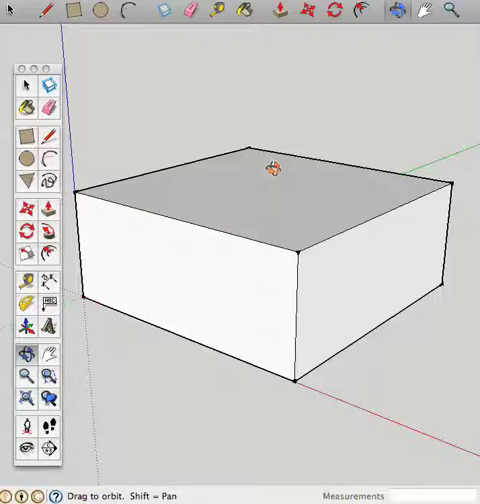
mouse_move(405, 158)
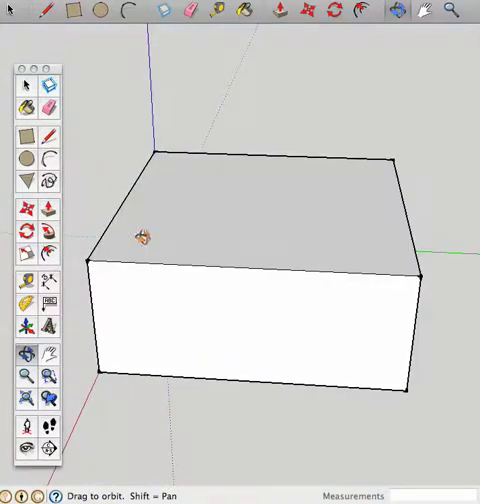
drag(140, 235, 455, 270)
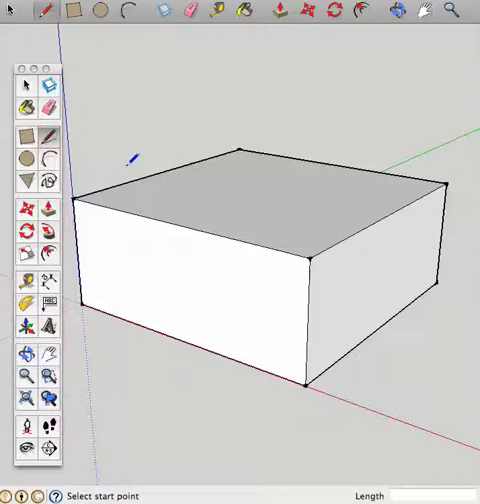
mouse_move(160, 197)
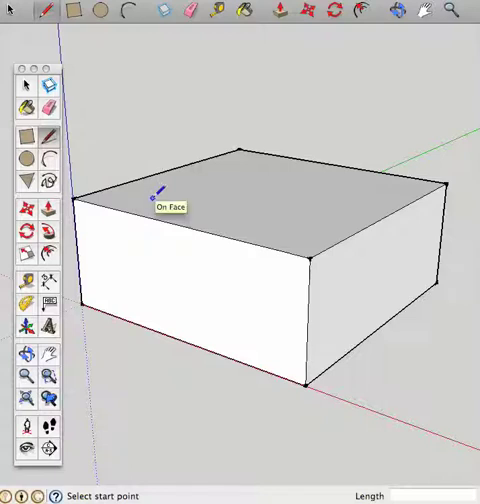
mouse_move(165, 200)
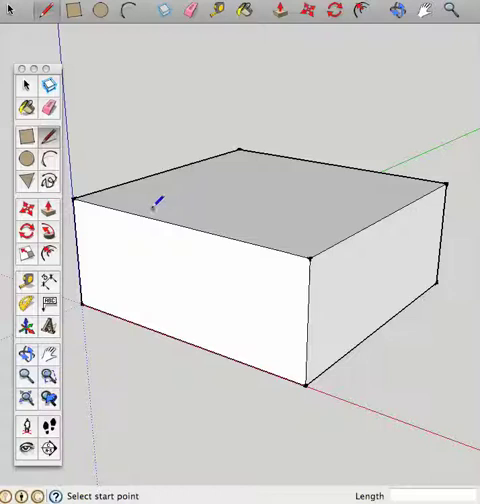
mouse_move(150, 205)
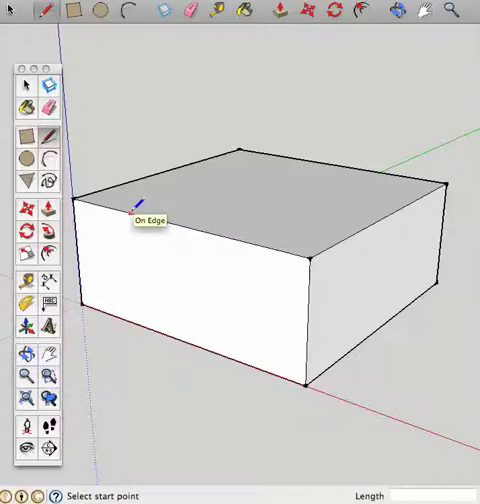
mouse_move(145, 210)
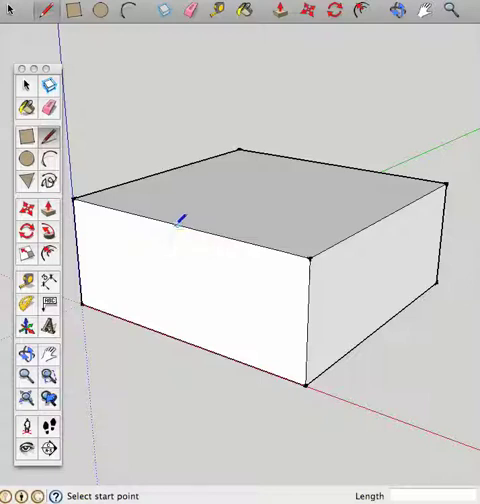
mouse_move(183, 221)
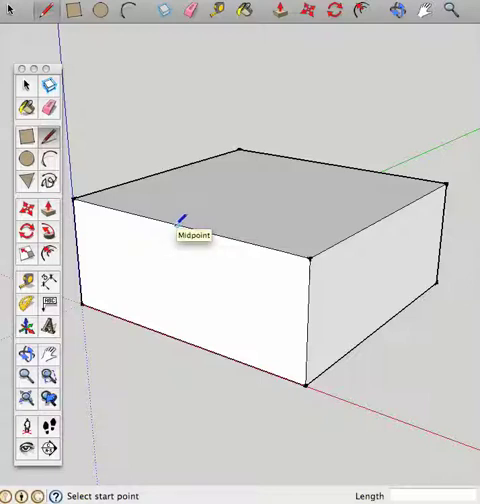
Draw a 4' vertical line up from the top edge midpoint to form the gable peak.
click(180, 219)
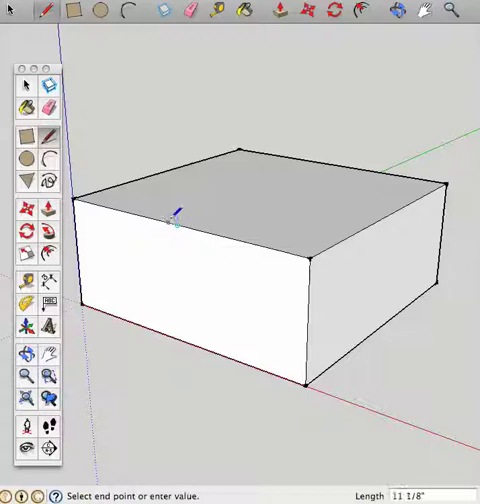
mouse_move(210, 140)
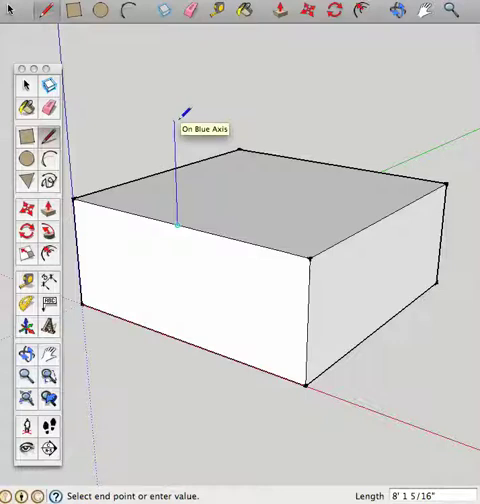
mouse_move(185, 110)
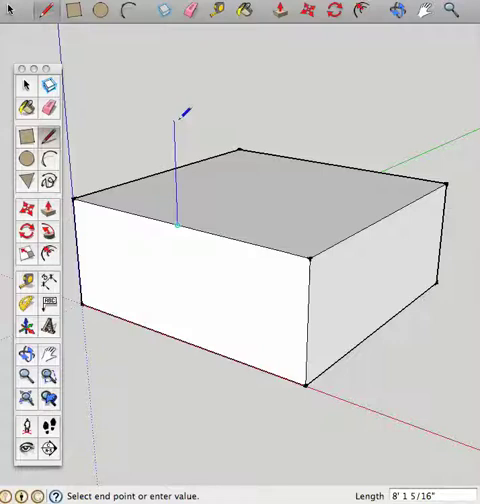
text(4')
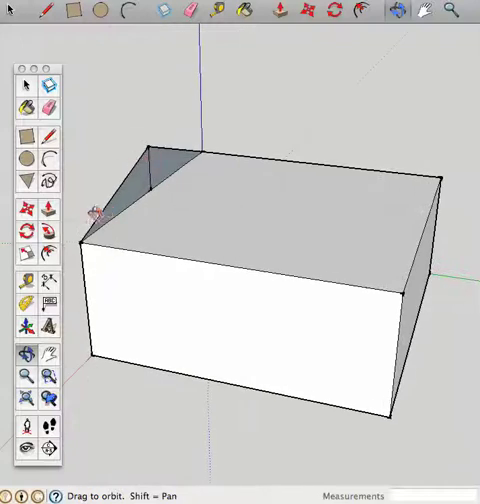
mouse_move(175, 170)
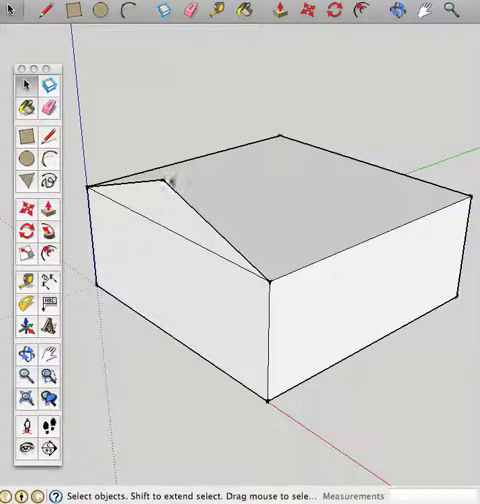
Orbit to the gable, then push the triangle about 15 feet along the box.
click(394, 13)
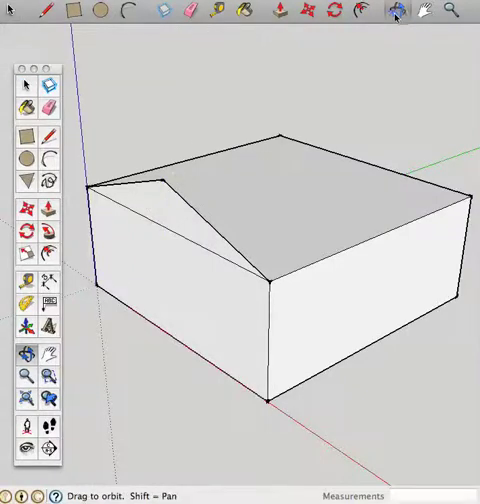
mouse_move(305, 195)
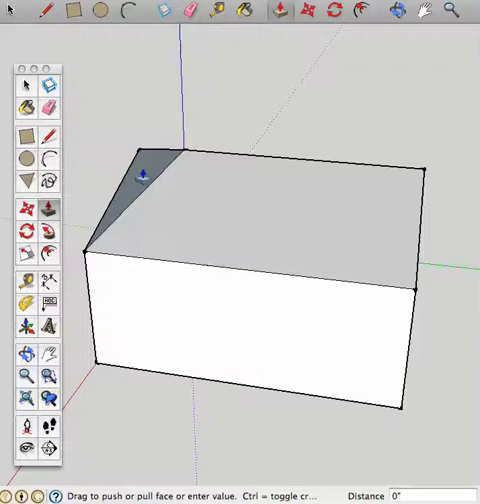
drag(145, 175, 320, 225)
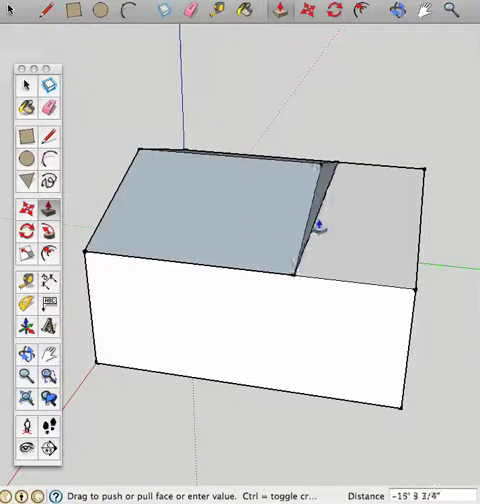